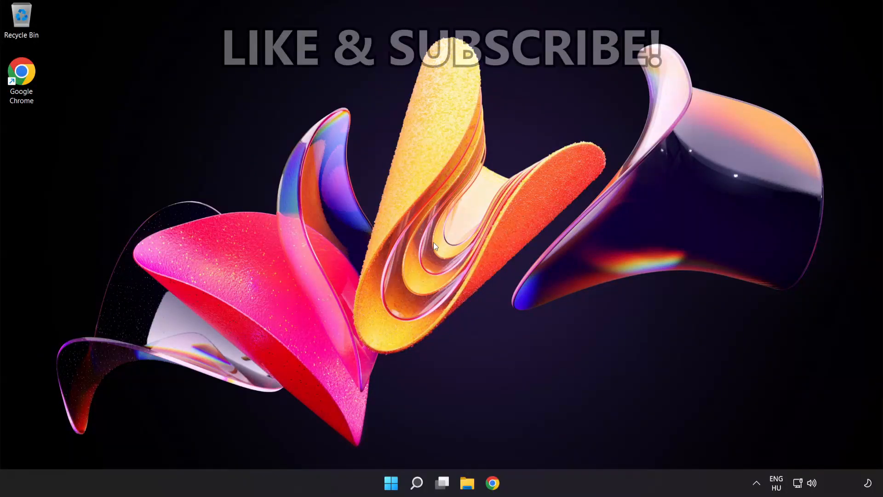
pyautogui.moveTo(405, 445)
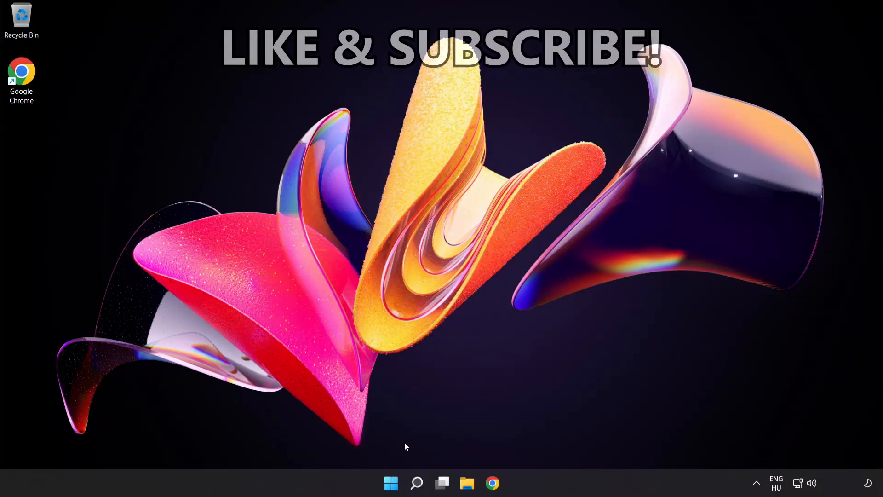
# Step: Search for 'cmd' and launch Command Prompt as administrator
pyautogui.click(416, 482)
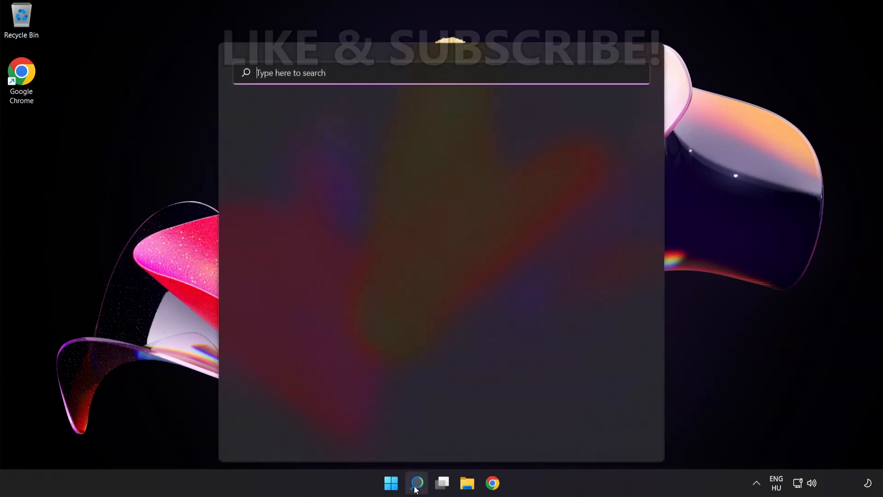
pyautogui.write('c')
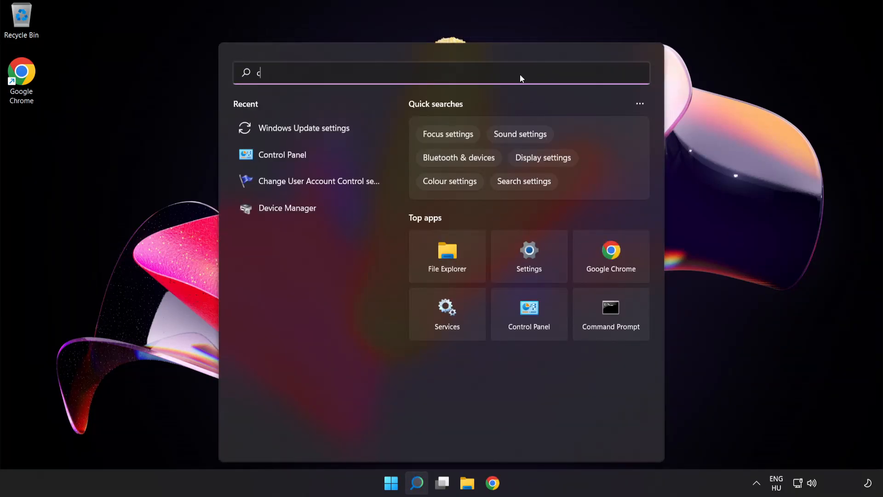
pyautogui.write('md')
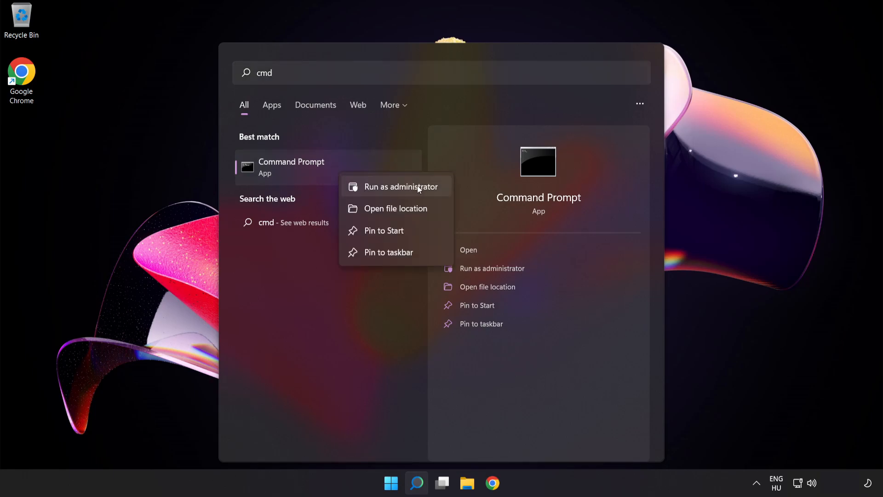
pyautogui.click(402, 187)
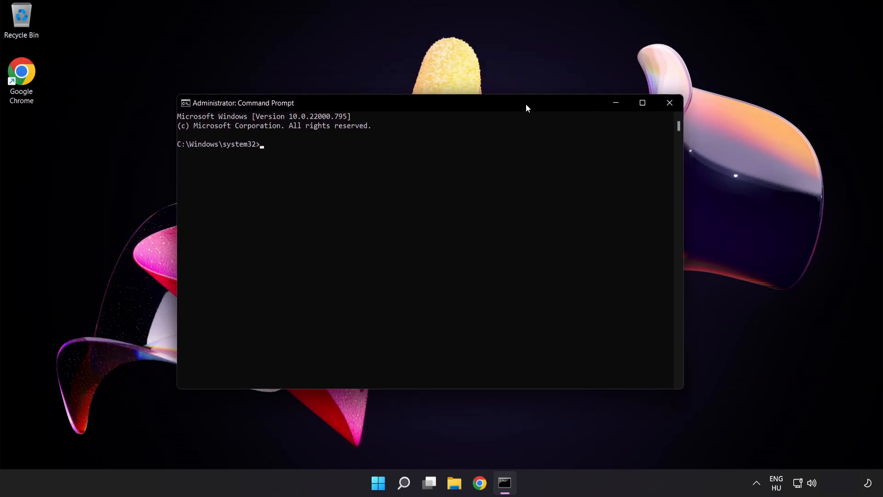
# Step: Flush the DNS resolver cache with ipconfig /flushdns
pyautogui.write('ip')
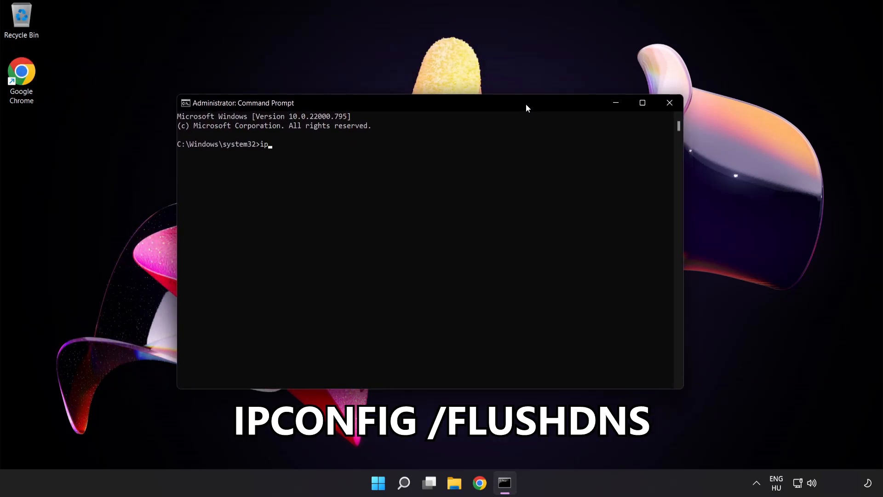
pyautogui.write('config /flu')
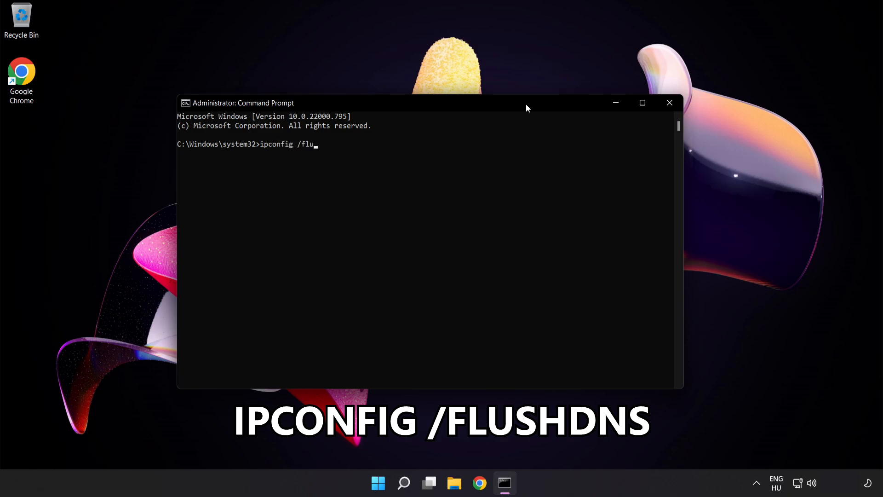
pyautogui.write('shdns')
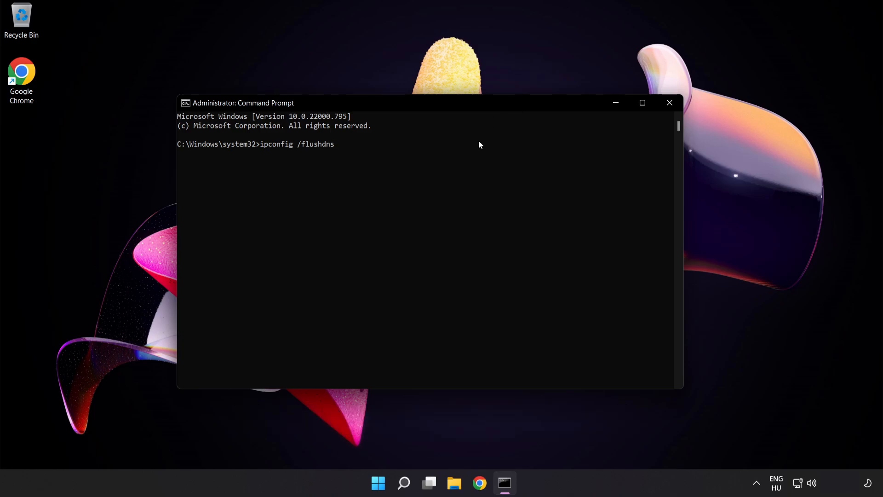
pyautogui.press('Enter')
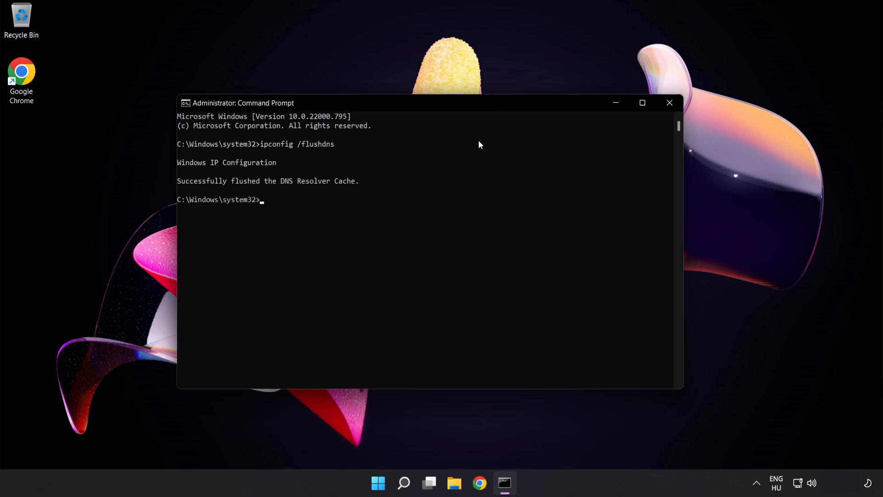
# Step: Reset the Winsock catalog with netsh winsock reset, then exit the console
pyautogui.write('netsh winsock r')
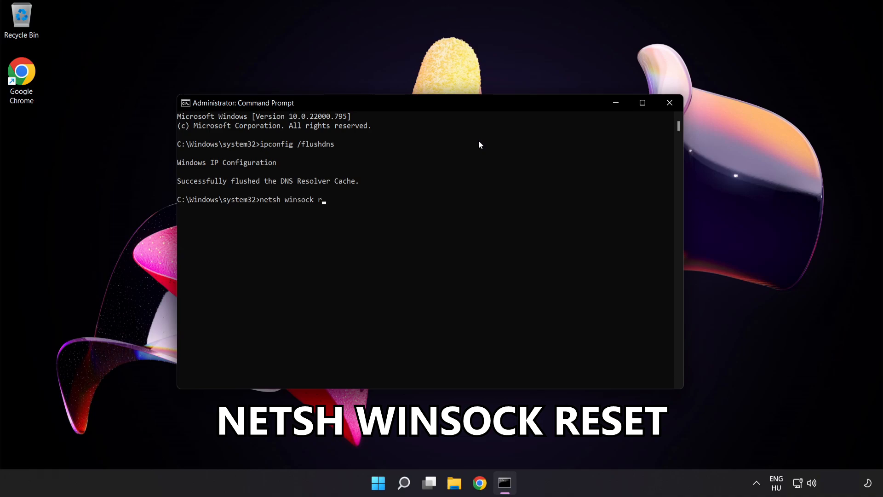
pyautogui.press('enter')
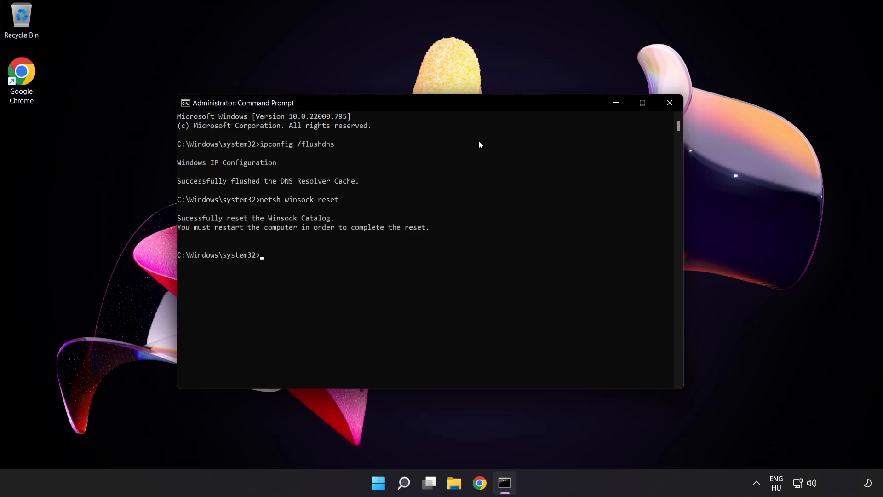
pyautogui.write('ex')
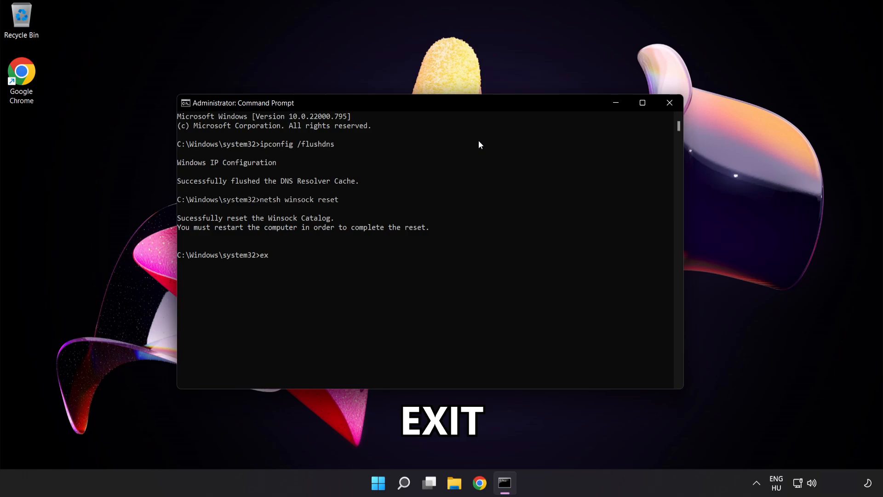
pyautogui.write('it')
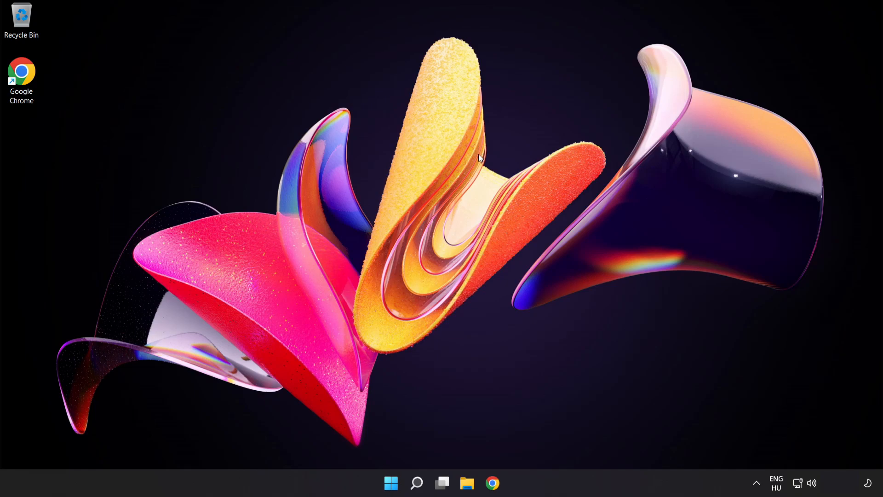
pyautogui.moveTo(811, 478)
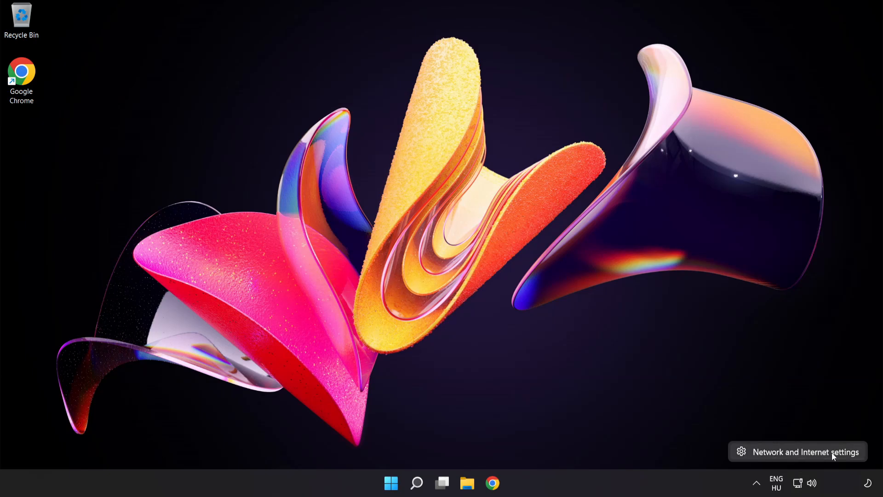
# Step: Reach the Network Connections adapter list via Advanced network settings
pyautogui.click(796, 451)
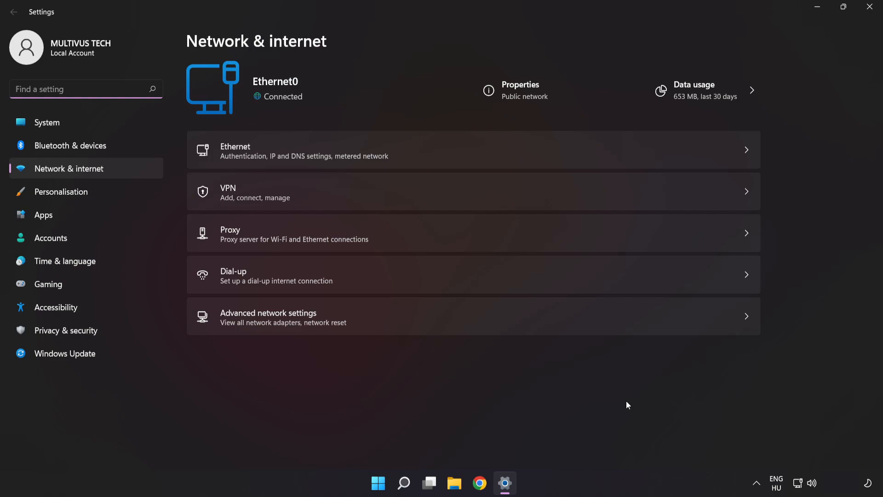
pyautogui.moveTo(377, 322)
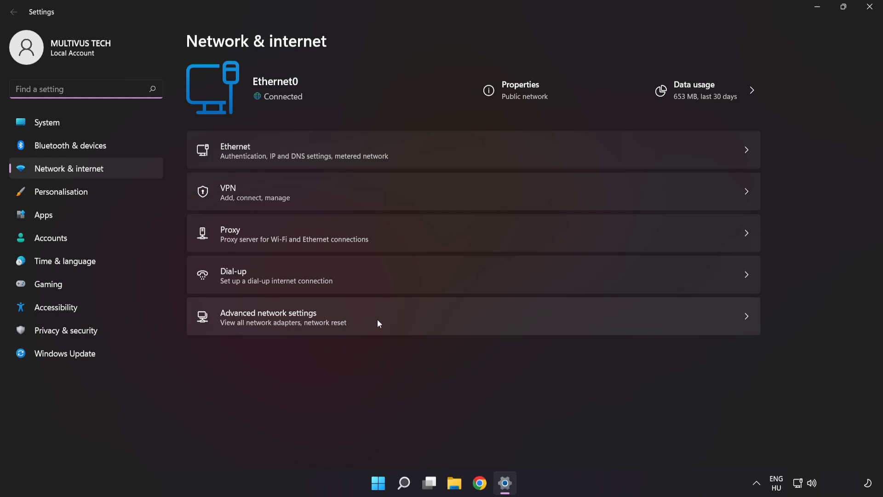
pyautogui.click(267, 315)
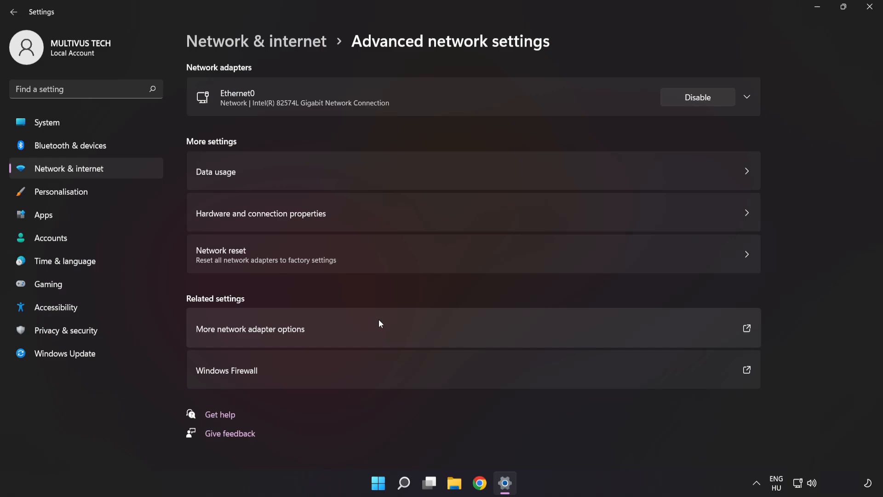
pyautogui.moveTo(276, 334)
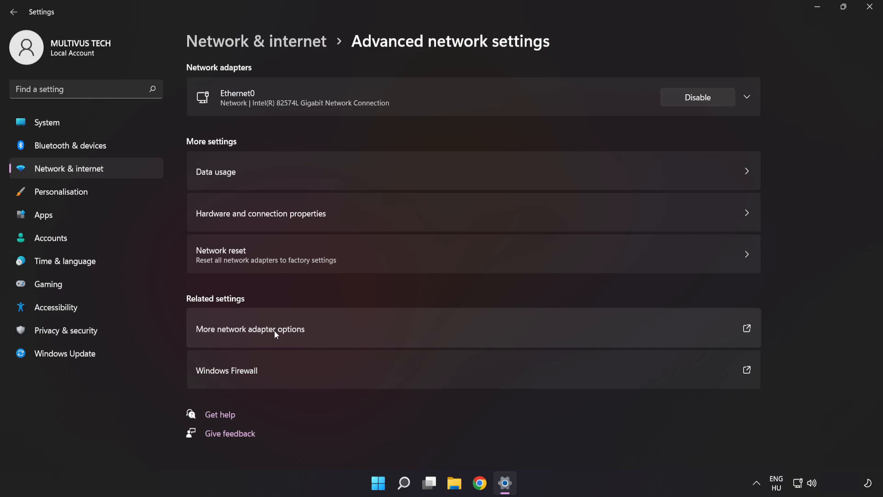
pyautogui.click(249, 329)
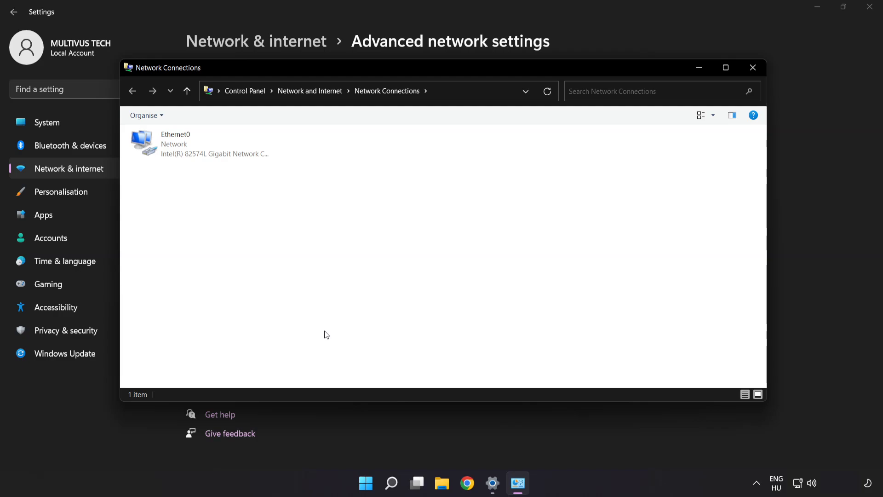
# Step: Bring up the Properties dialog of the Ethernet0 connection
pyautogui.click(200, 143)
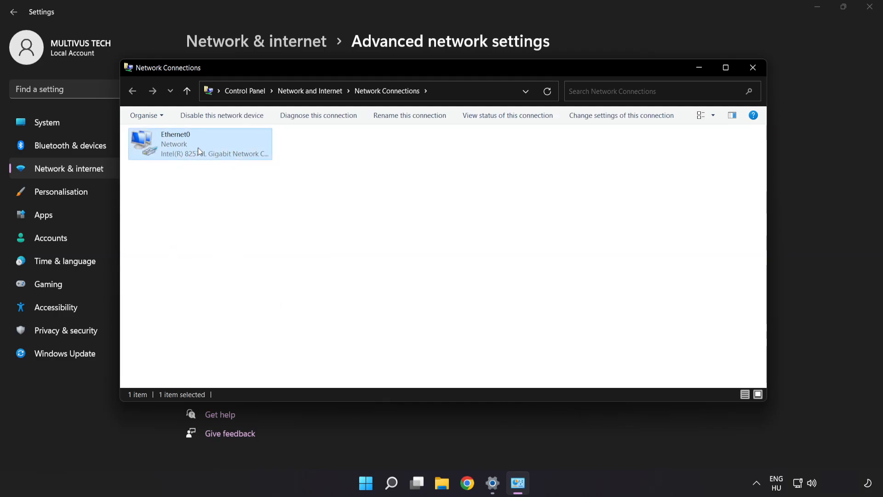
pyautogui.rightClick(198, 143)
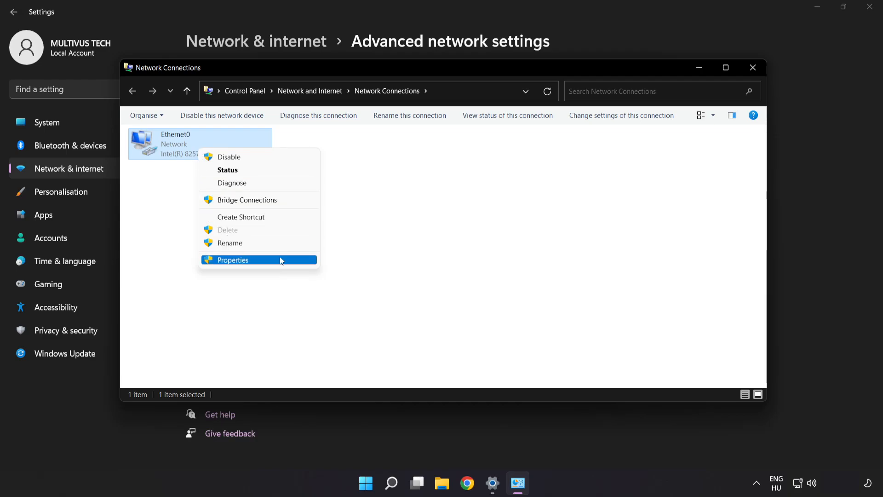
pyautogui.click(233, 259)
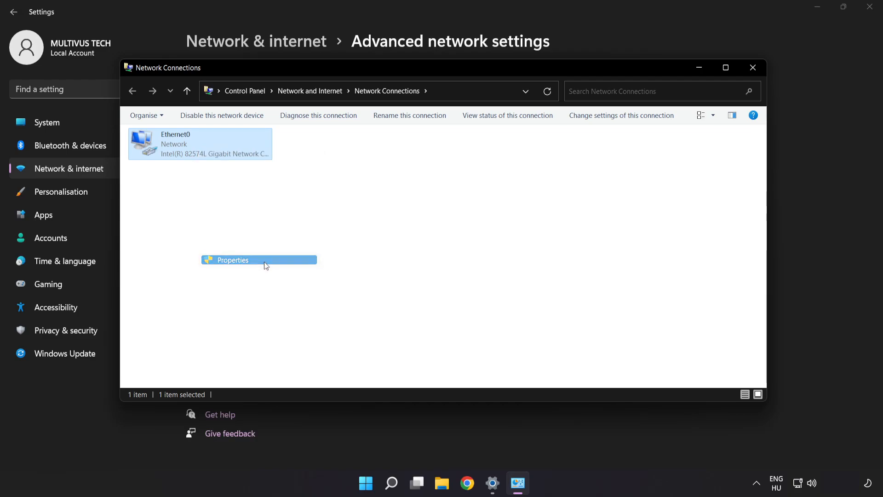
pyautogui.click(231, 259)
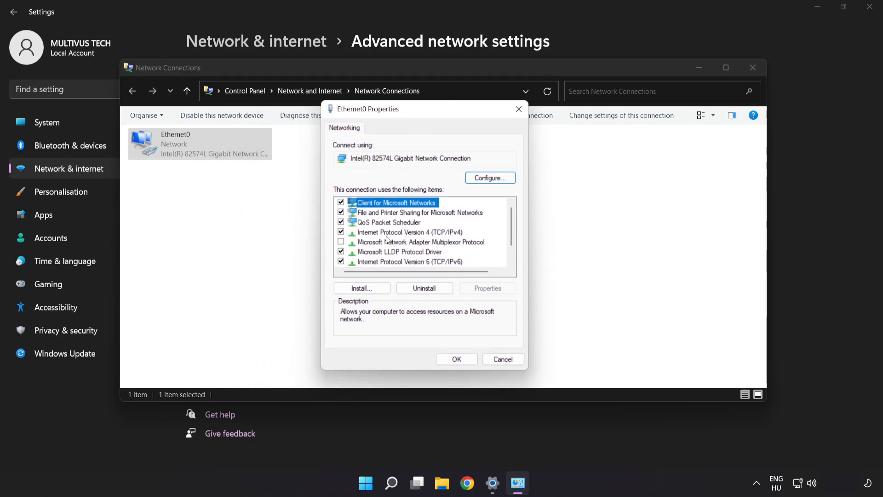
# Step: Bring up the Internet Protocol Version 4 (TCP/IPv4) properties of Ethernet0
pyautogui.click(408, 232)
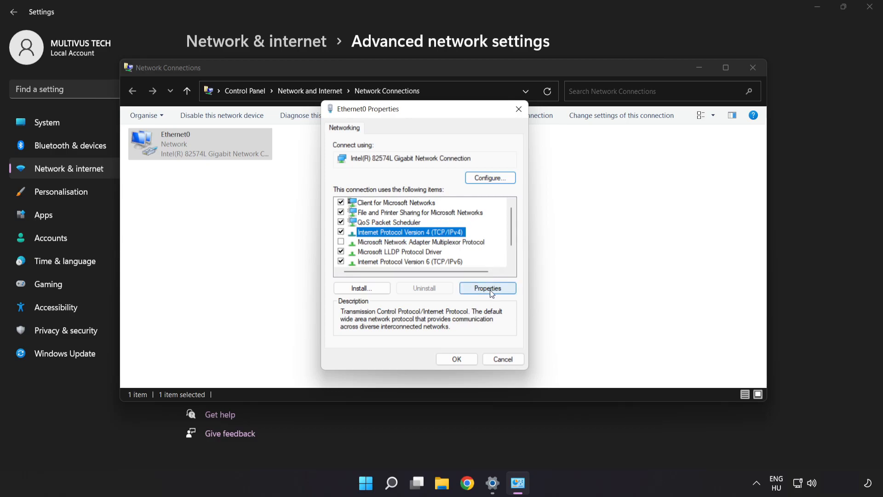
pyautogui.click(488, 288)
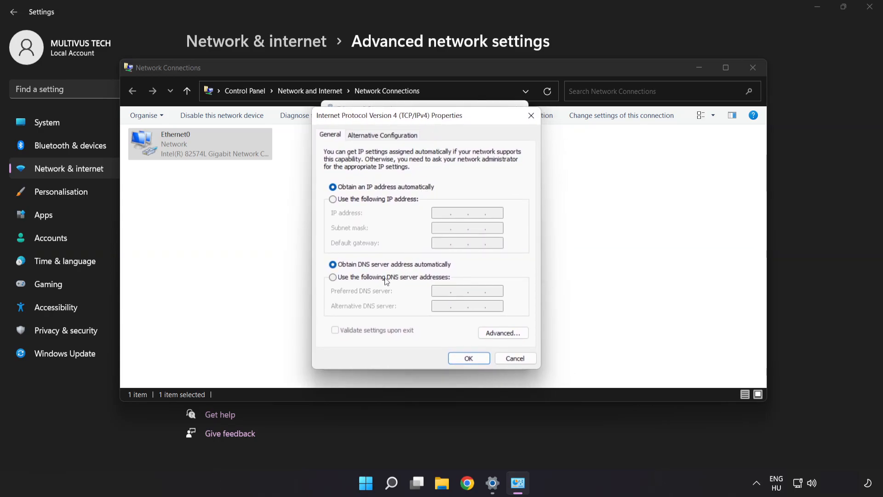
# Step: Set manual DNS servers 8.8.8.8 and 8.8.4.4 and confirm with OK
pyautogui.click(333, 277)
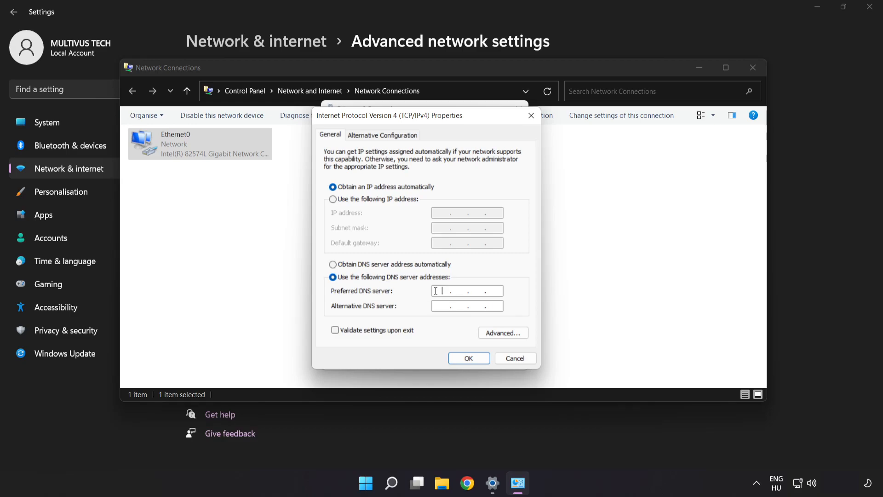
pyautogui.write('8.8.8.')
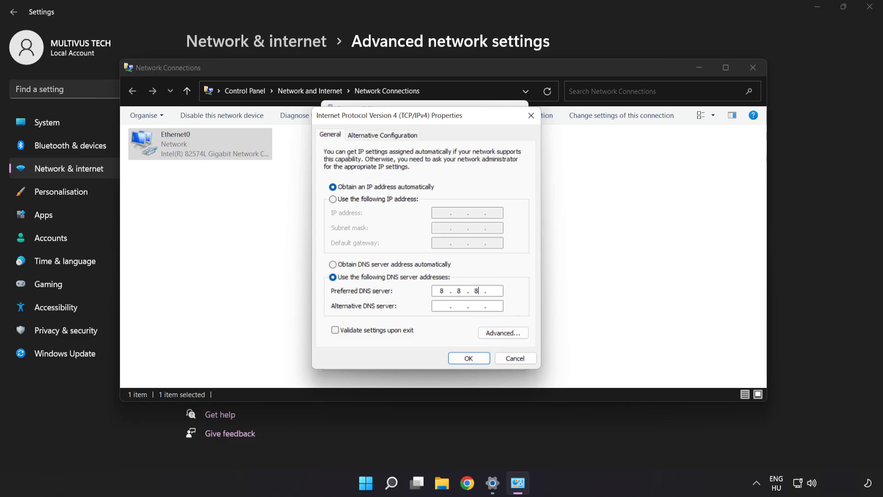
pyautogui.write('8')
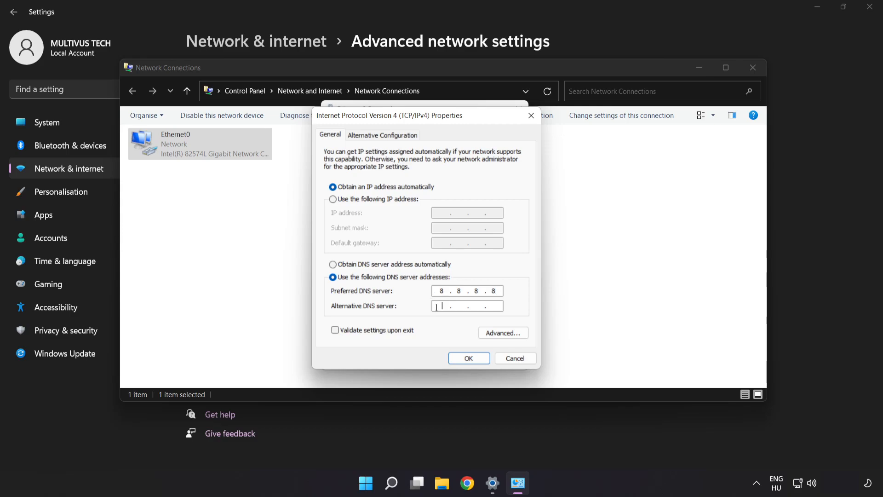
pyautogui.write('8.8.4.4')
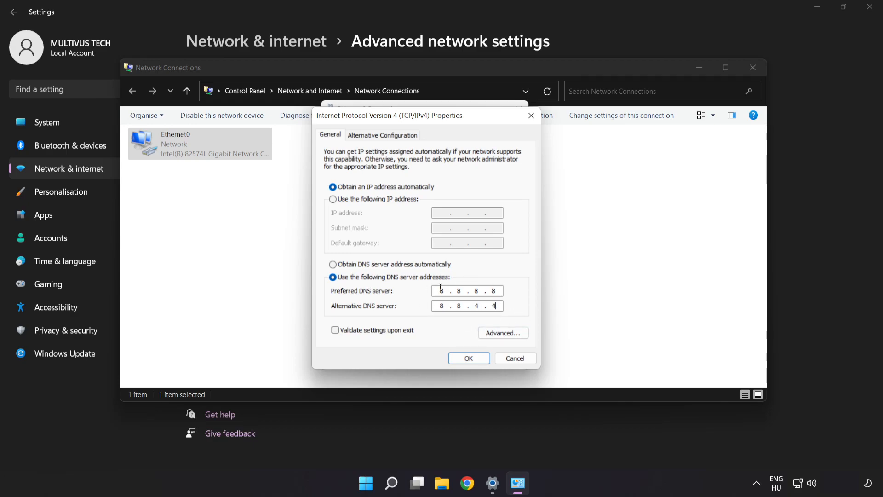
pyautogui.click(468, 357)
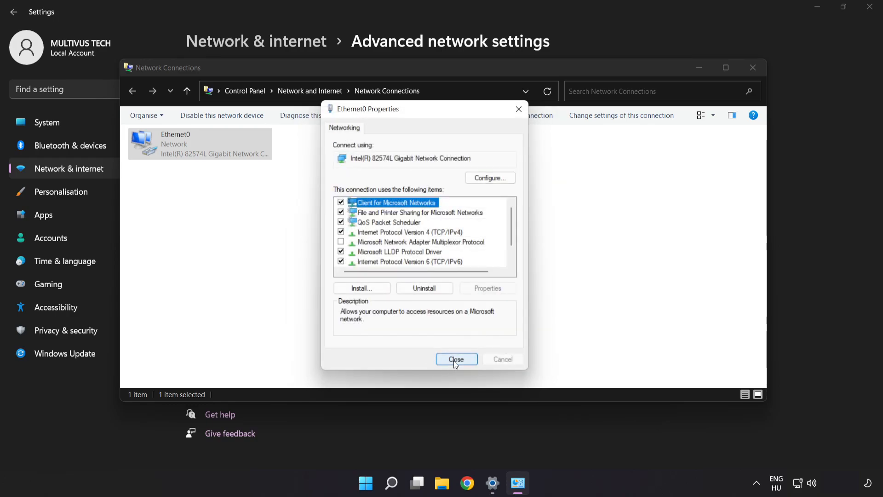
# Step: Close Ethernet0 Properties, Network Connections and Settings, returning to the desktop
pyautogui.click(457, 359)
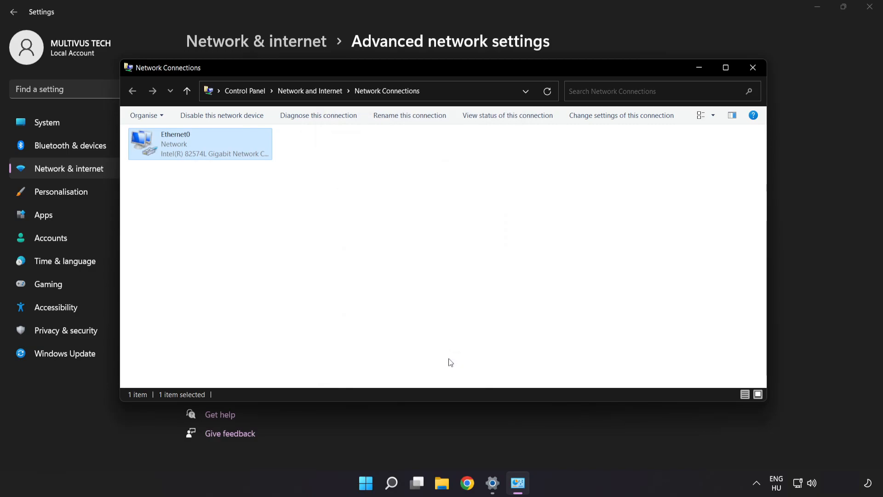
pyautogui.moveTo(753, 67)
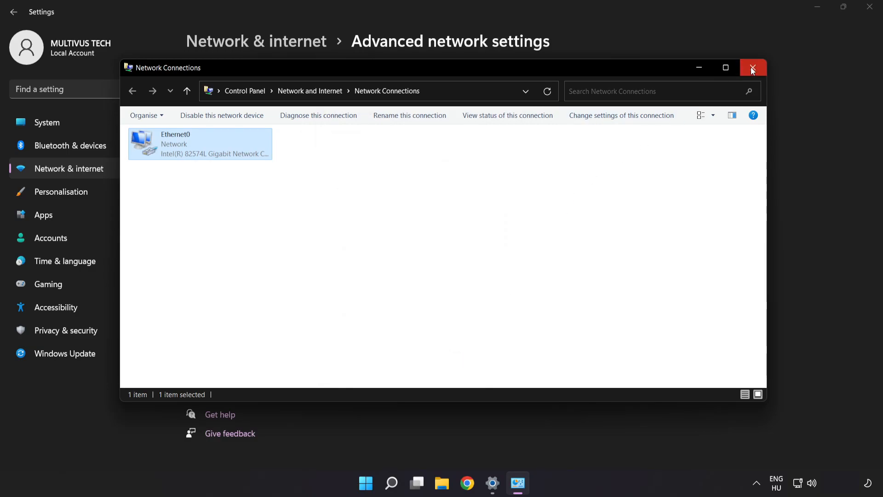
pyautogui.click(753, 67)
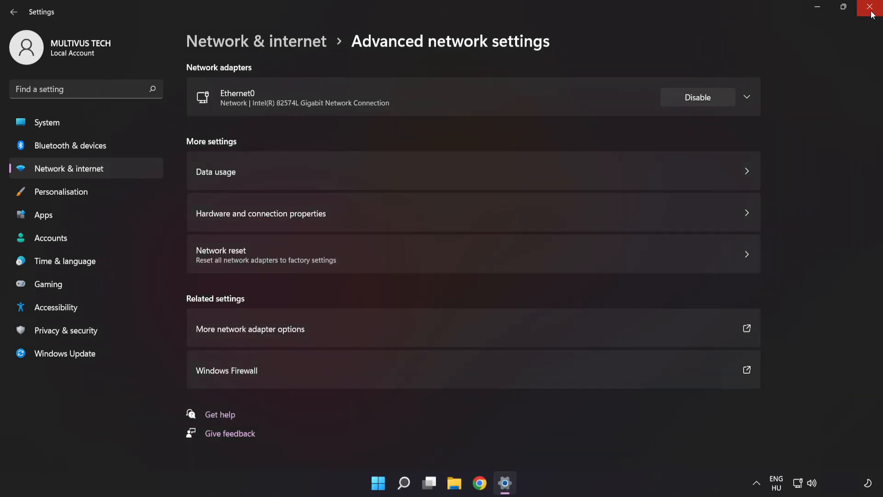
pyautogui.click(872, 8)
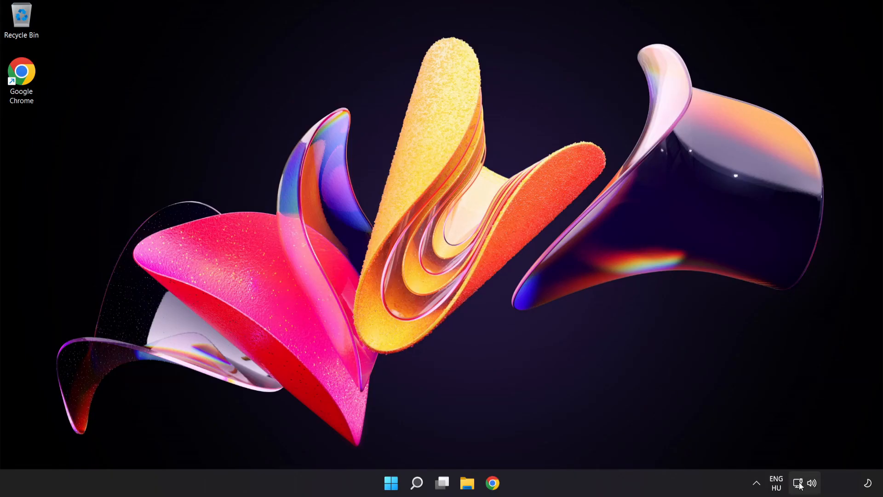
pyautogui.moveTo(798, 483)
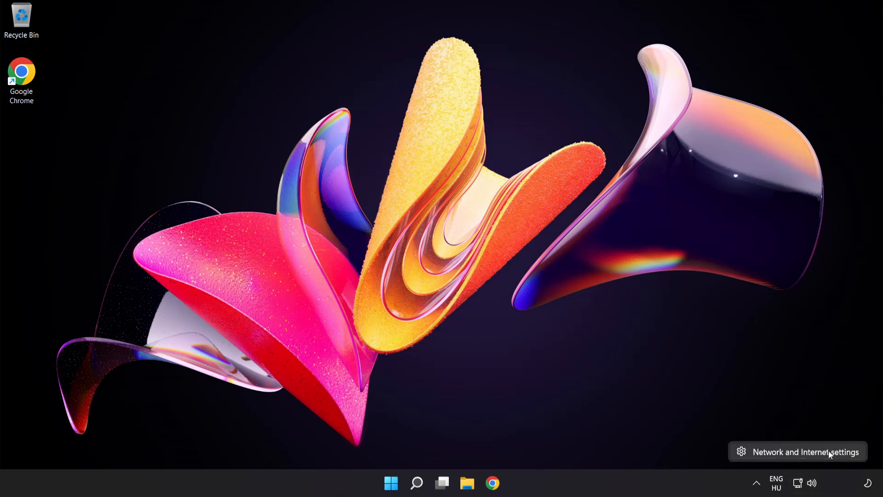
# Step: Reopen Windows Settings on the Network & internet page from the tray icon
pyautogui.click(806, 451)
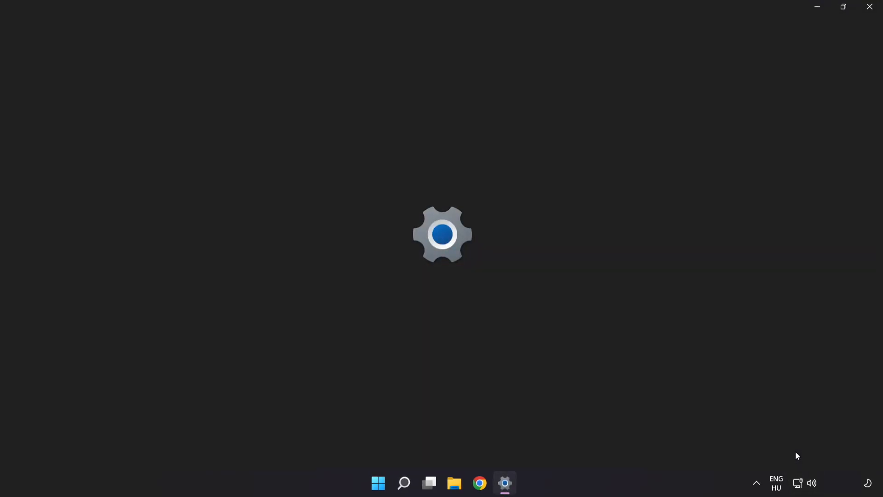
pyautogui.click(505, 483)
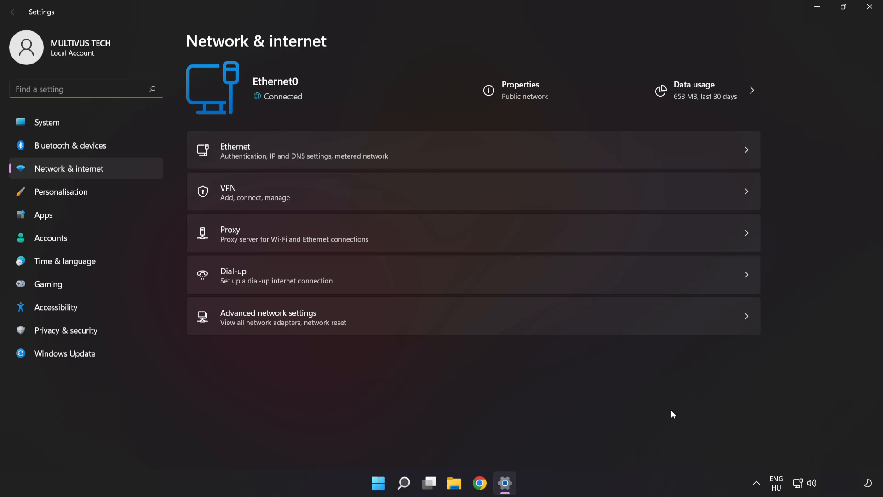
pyautogui.moveTo(447, 325)
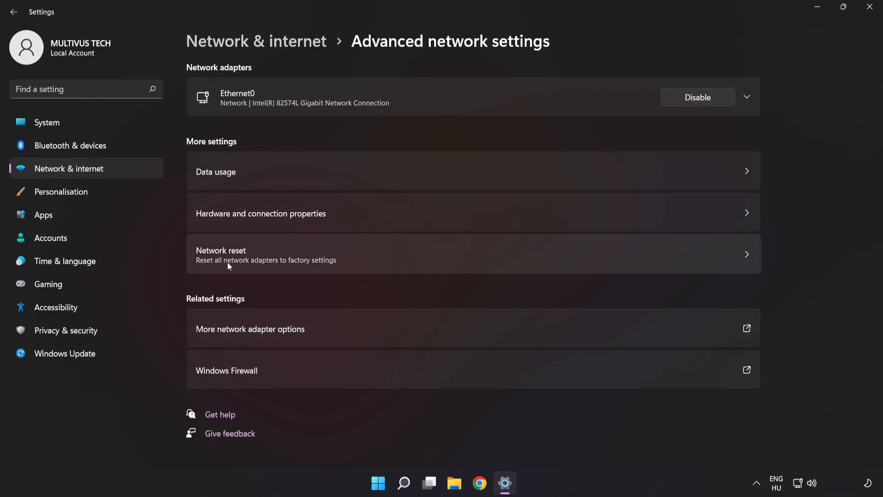
pyautogui.moveTo(508, 266)
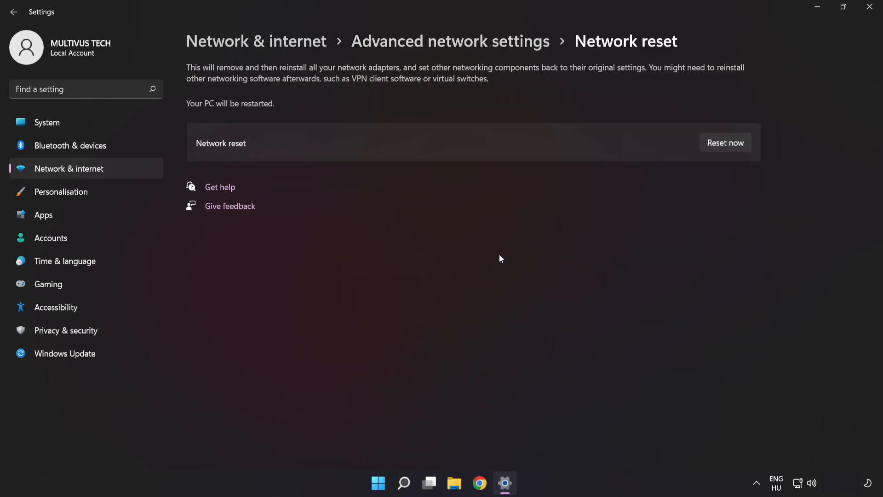
pyautogui.moveTo(734, 130)
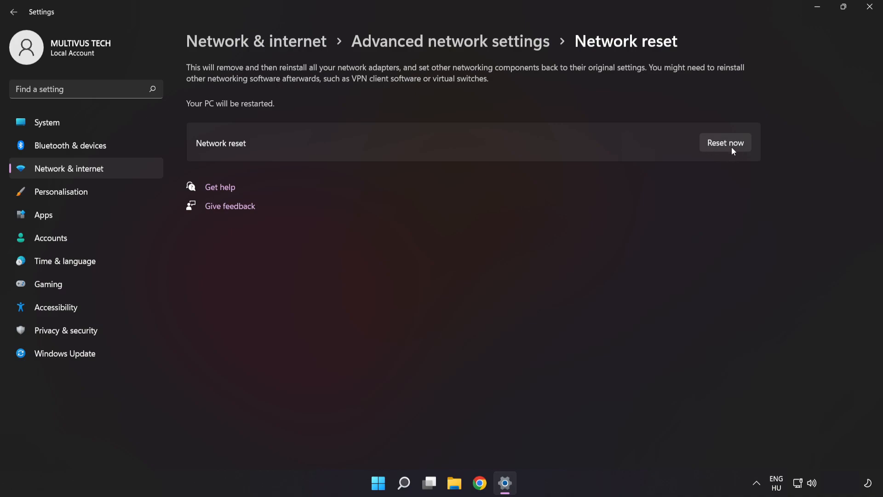
# Step: Run Network reset with Reset now, confirm Yes, dismiss the shutdown notice and close Settings
pyautogui.click(726, 142)
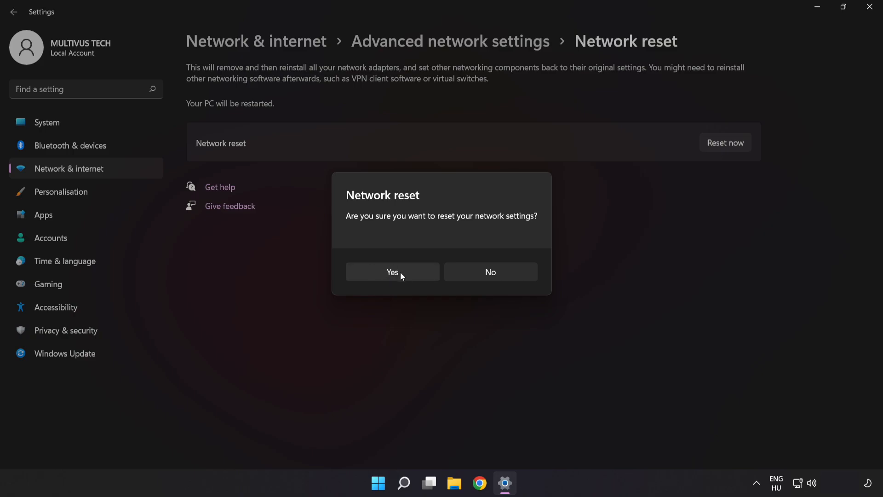
pyautogui.click(392, 272)
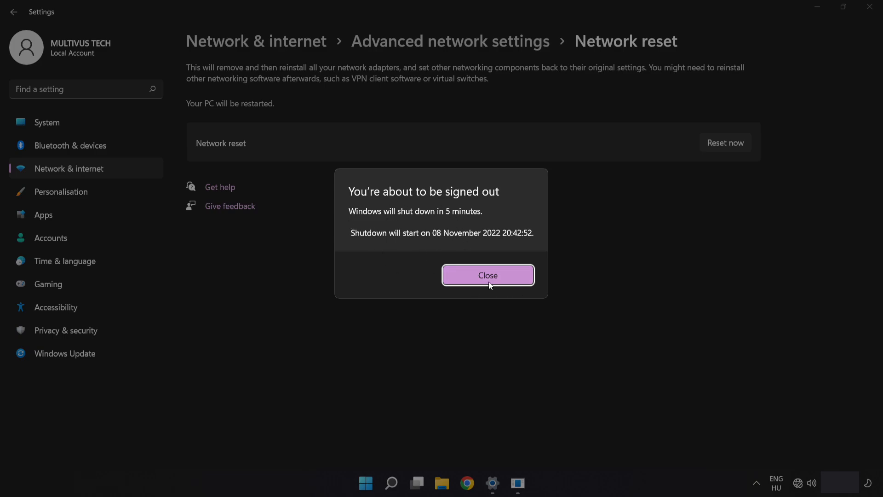
pyautogui.click(488, 275)
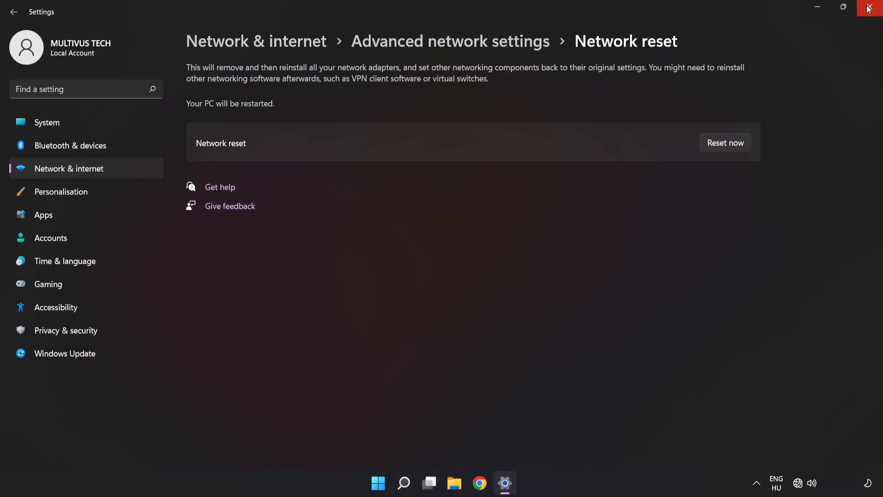
pyautogui.click(871, 9)
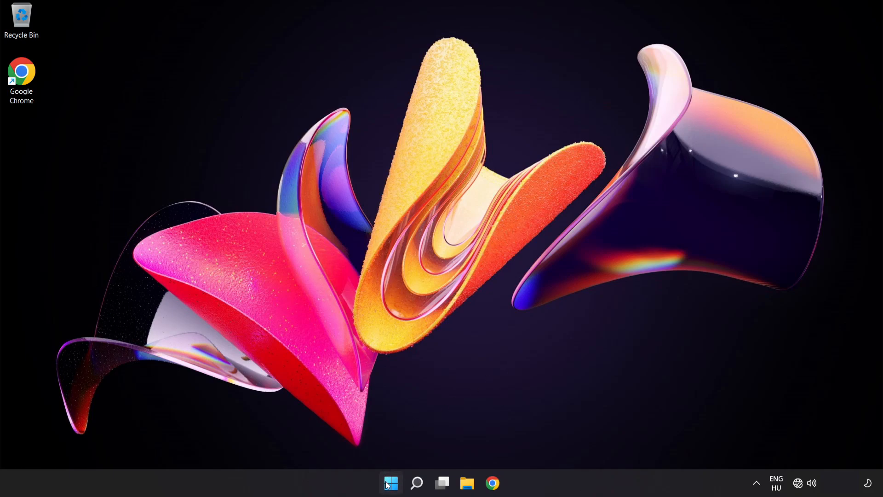
# Step: Show the Start menu power options with Restart available
pyautogui.click(390, 483)
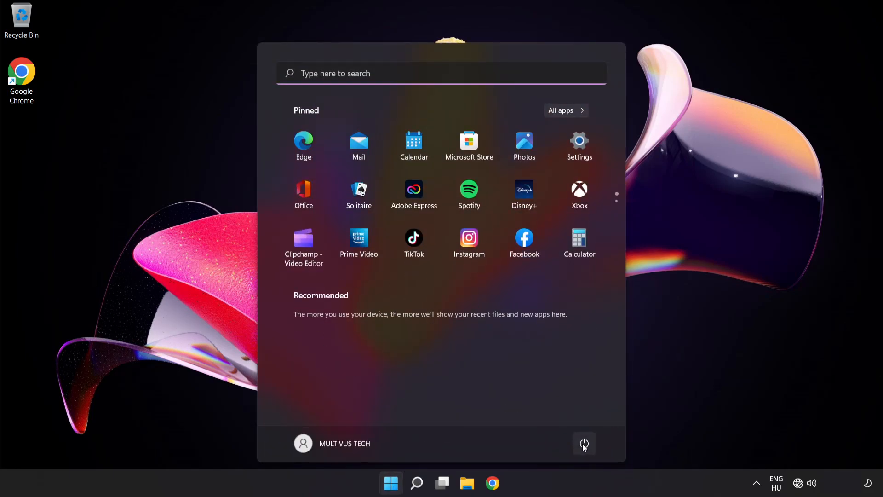
pyautogui.click(584, 443)
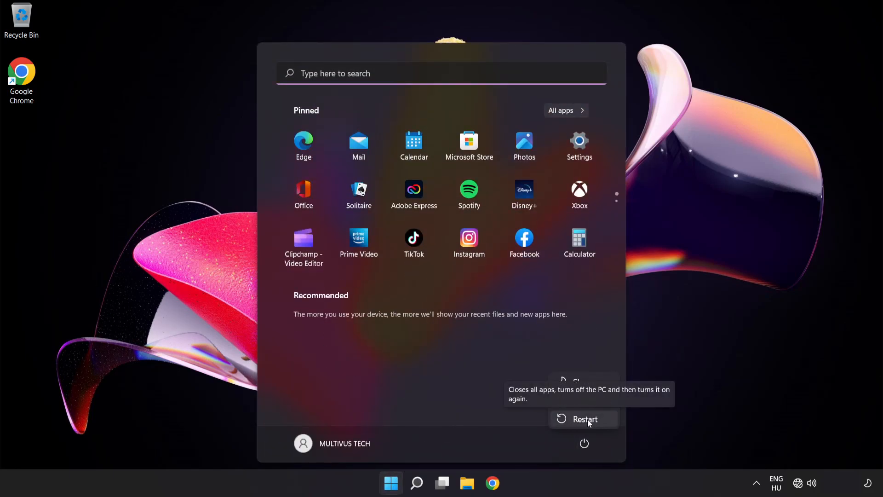